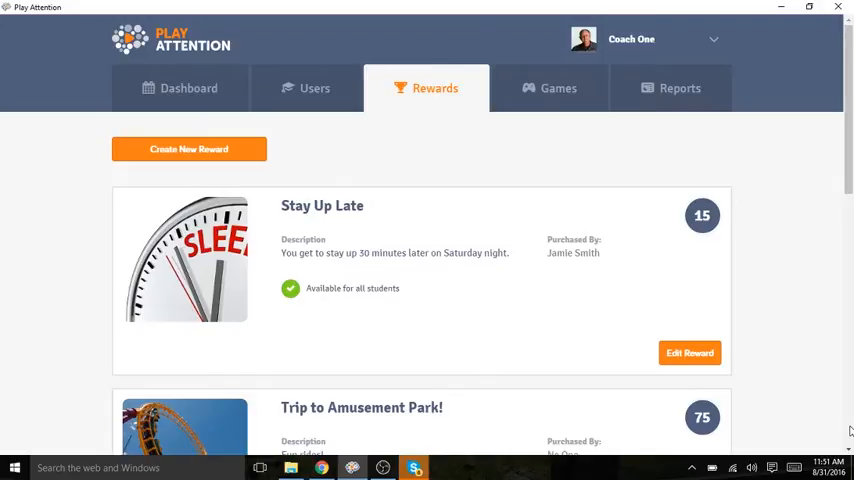
mouse_move(774, 304)
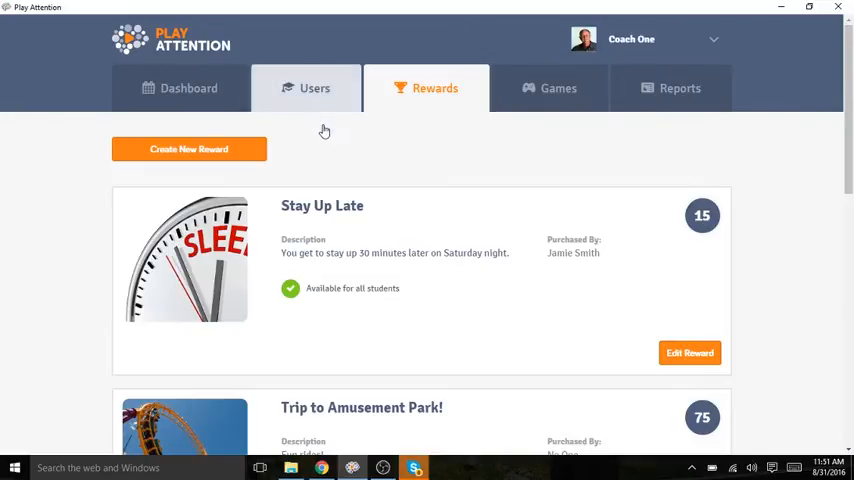
Switch to the Students list showing Jamie Smith, Sammy Student and Brooke Smith.
click(314, 88)
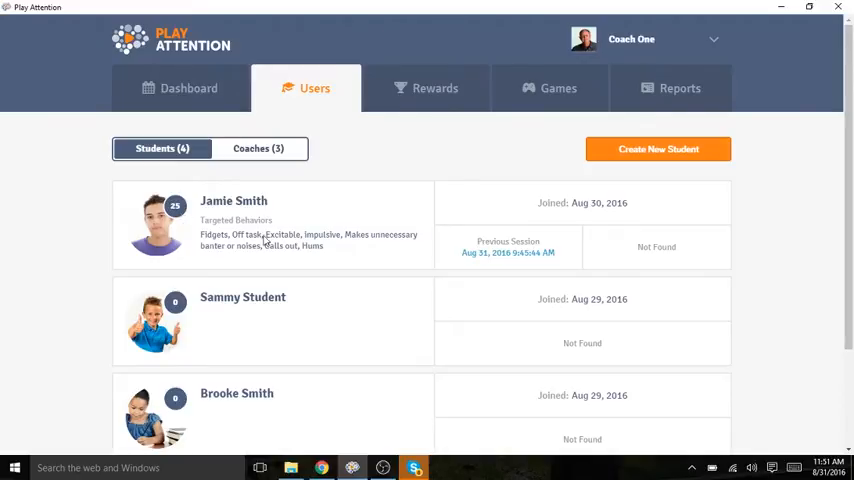
mouse_move(630, 52)
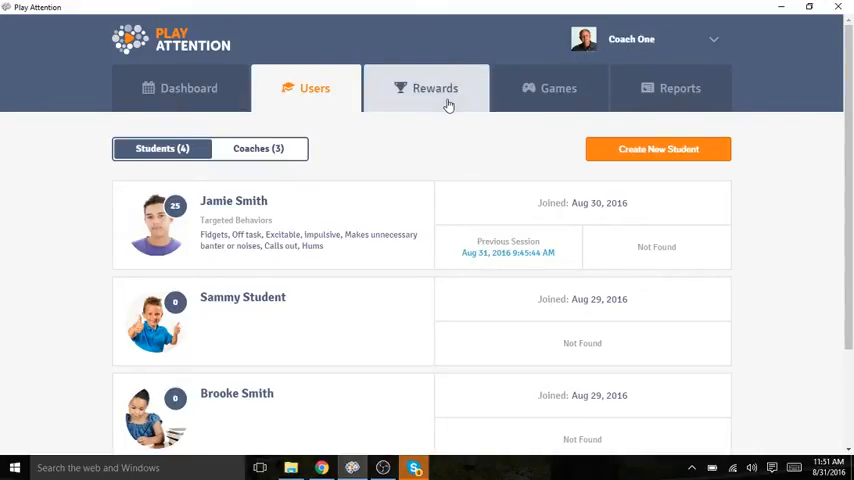
Return to the Rewards list and browse down past Ice Cream Cone and Family Game Night.
click(436, 88)
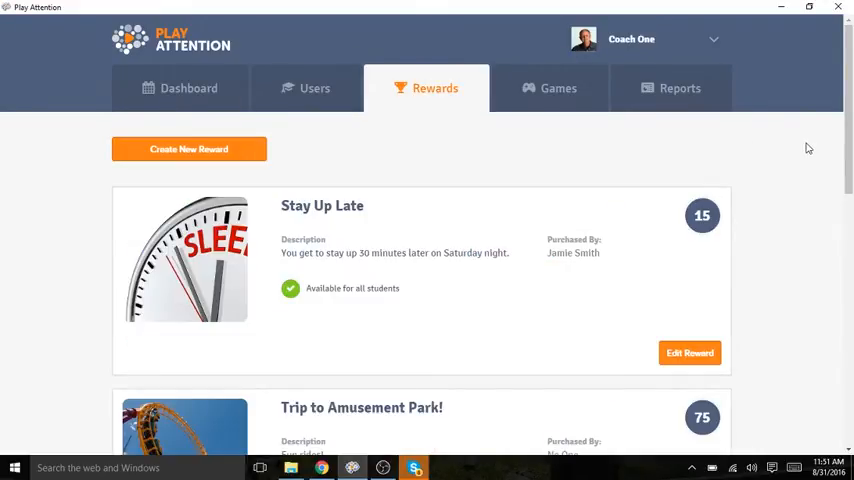
scroll(down, 3)
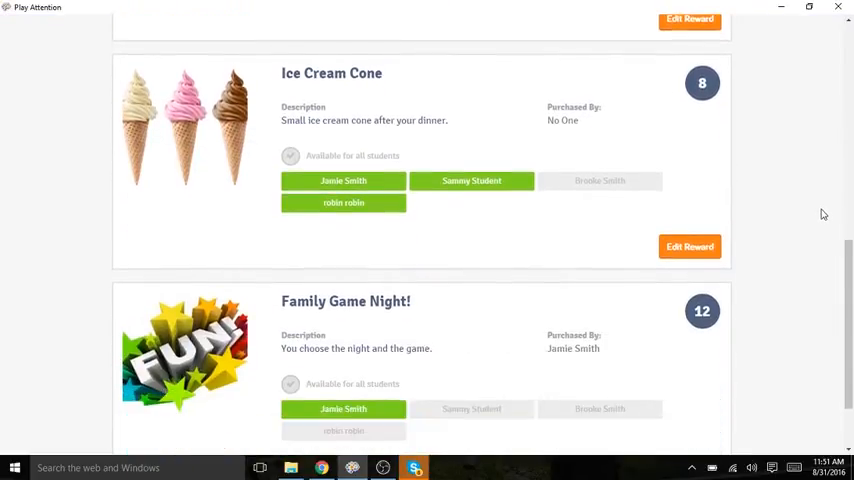
scroll(down, 3)
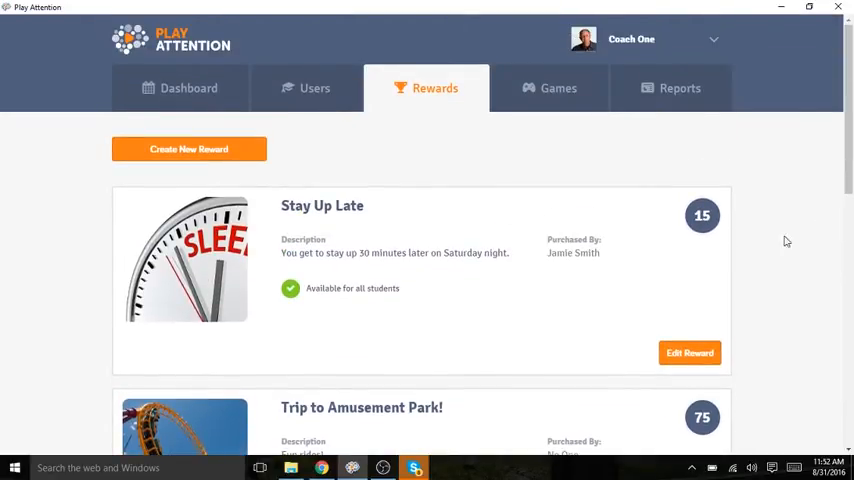
mouse_move(516, 240)
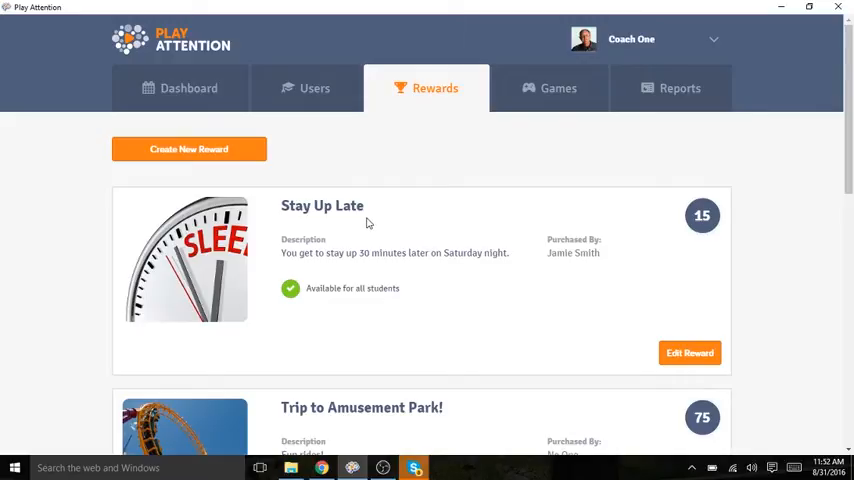
mouse_move(380, 272)
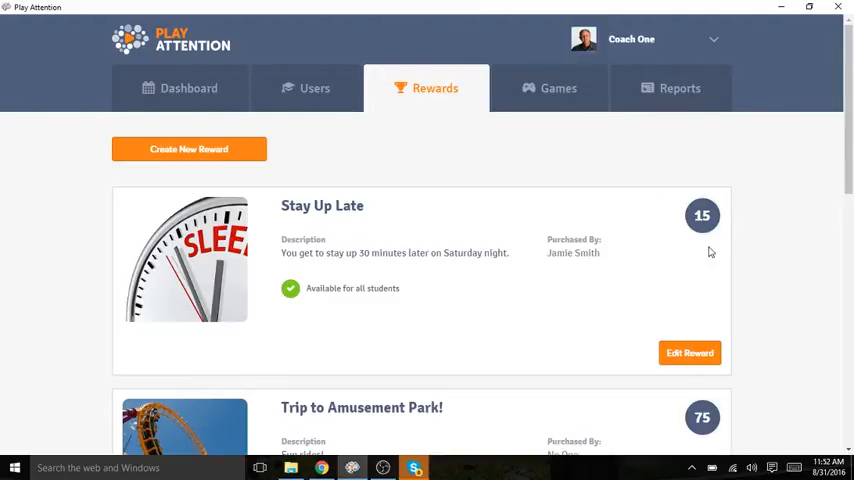
mouse_move(712, 236)
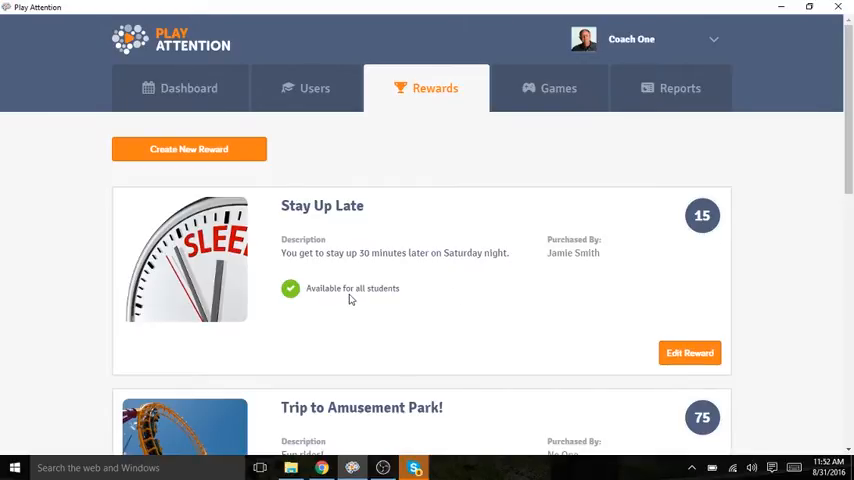
scroll(down, 3)
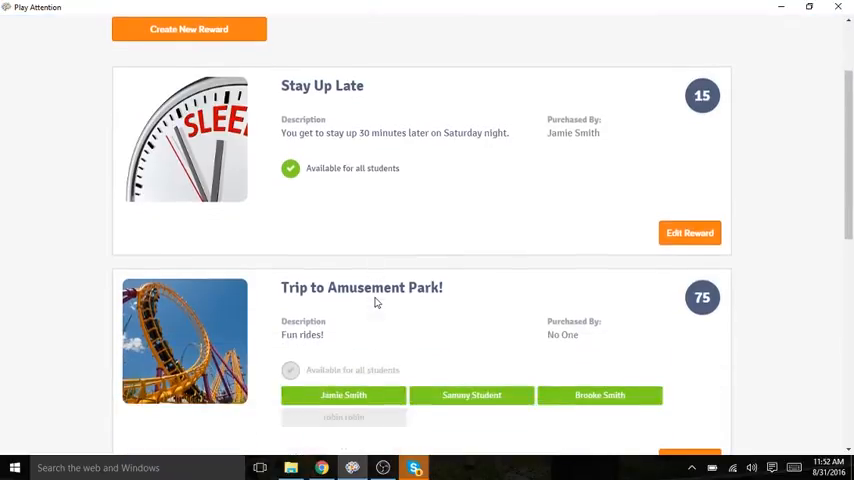
scroll(down, 3)
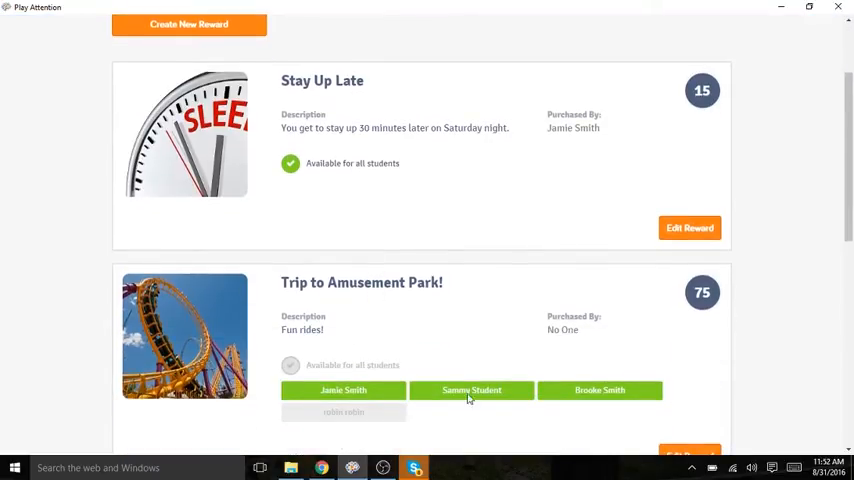
mouse_move(684, 364)
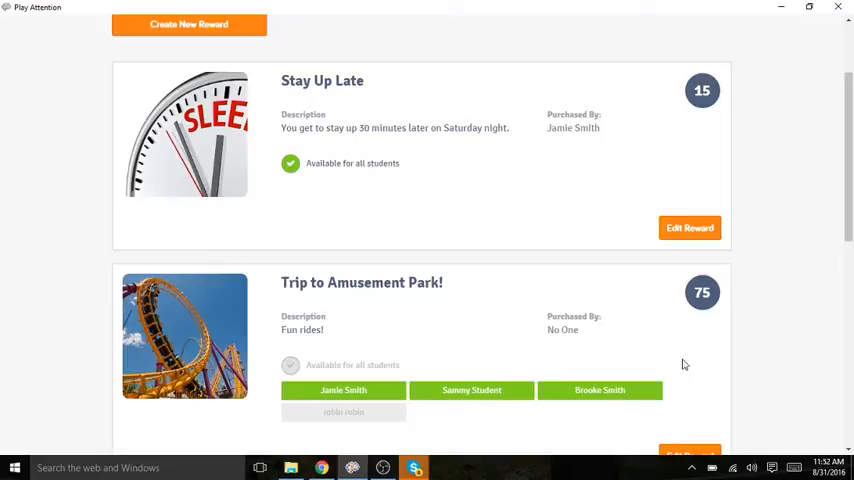
scroll(down, 3)
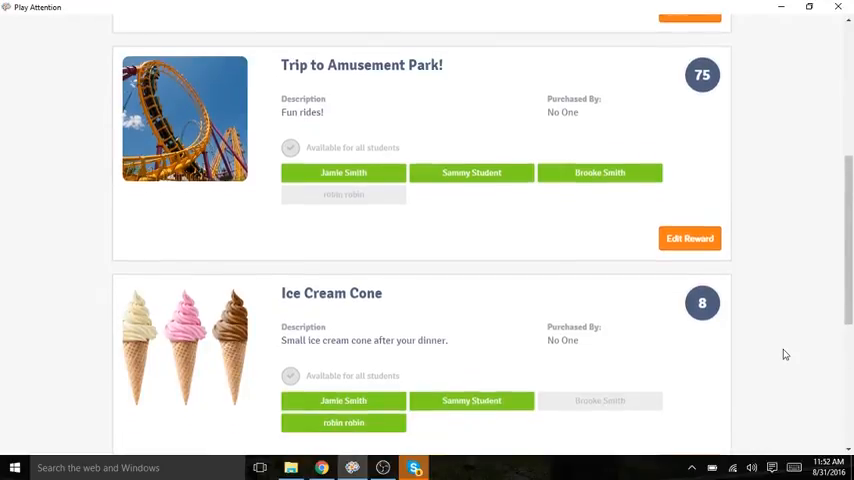
scroll(down, 3)
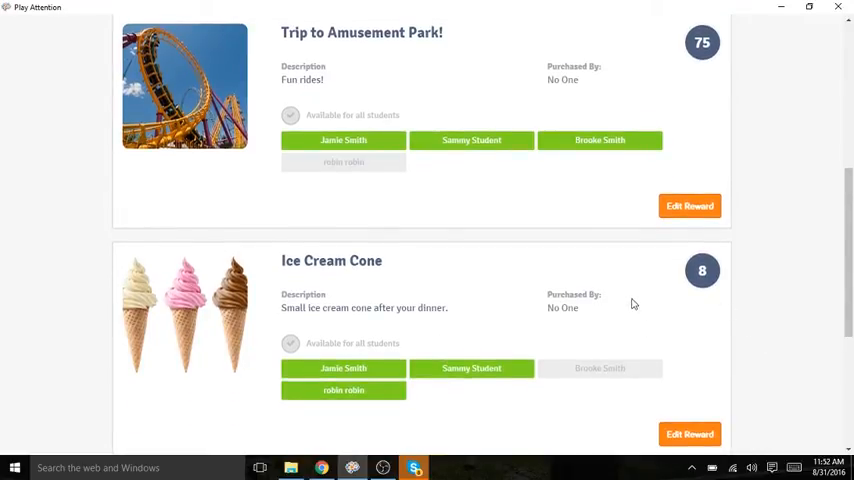
mouse_move(380, 280)
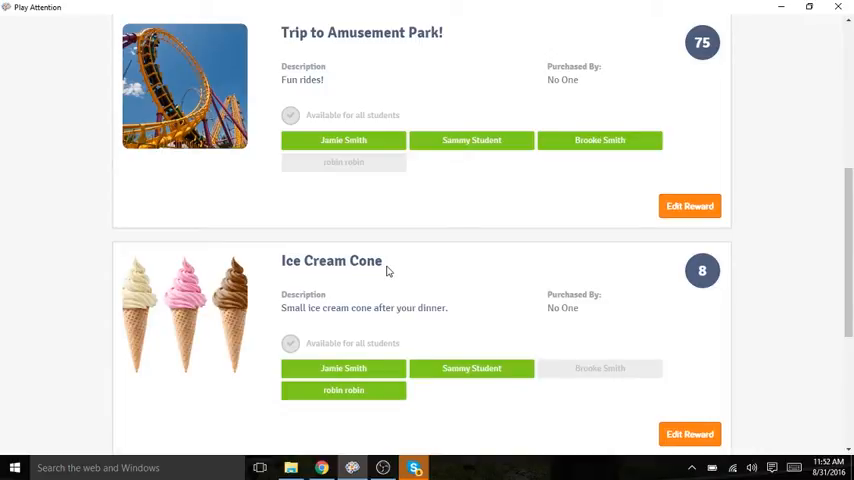
mouse_move(712, 288)
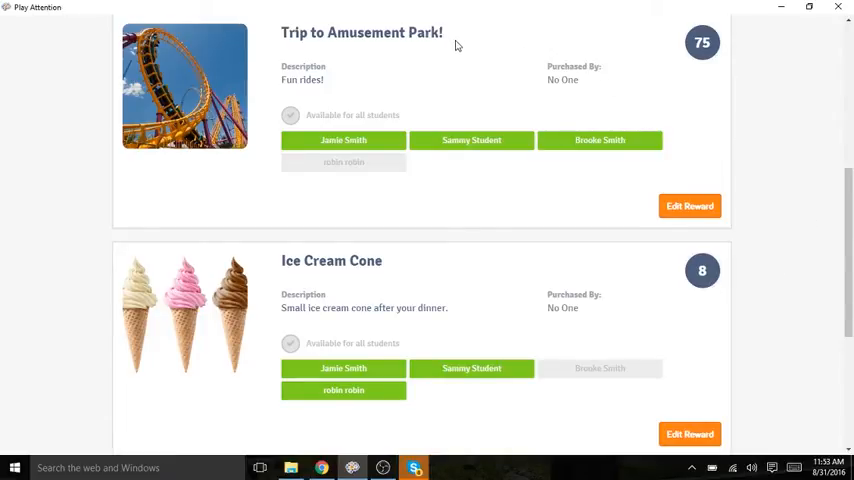
mouse_move(712, 76)
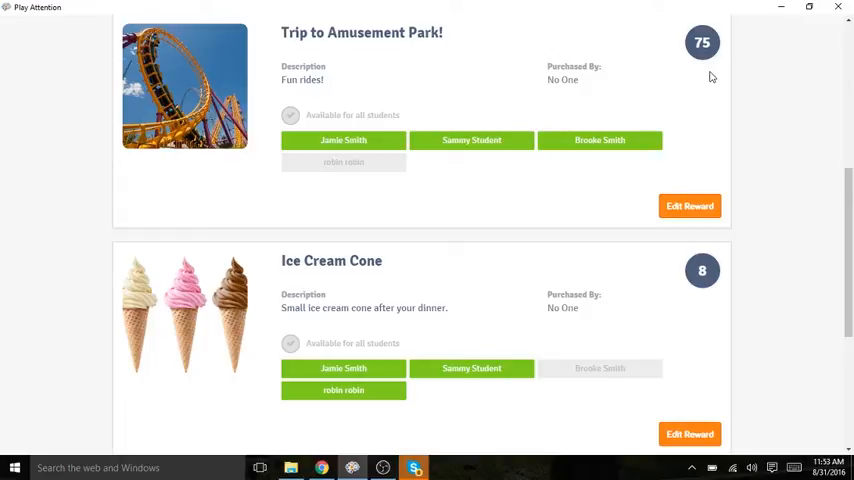
mouse_move(720, 88)
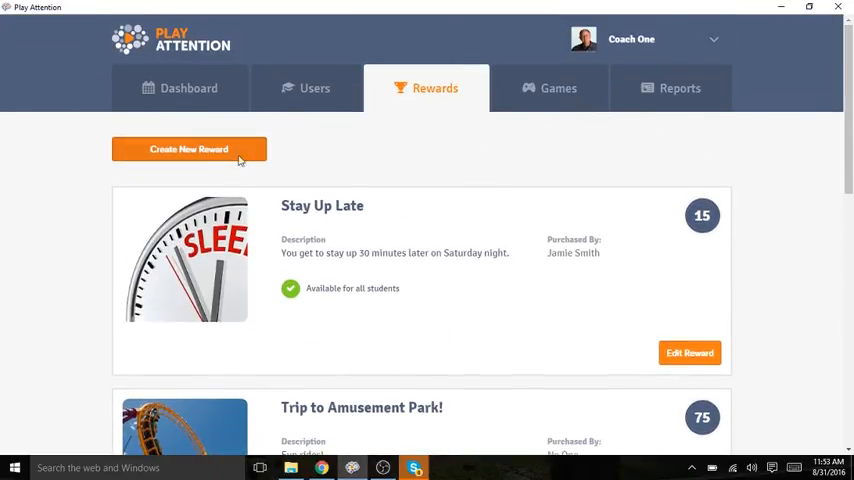
Start a new reward named 'Extra Computer Time' worth 15 points.
click(188, 148)
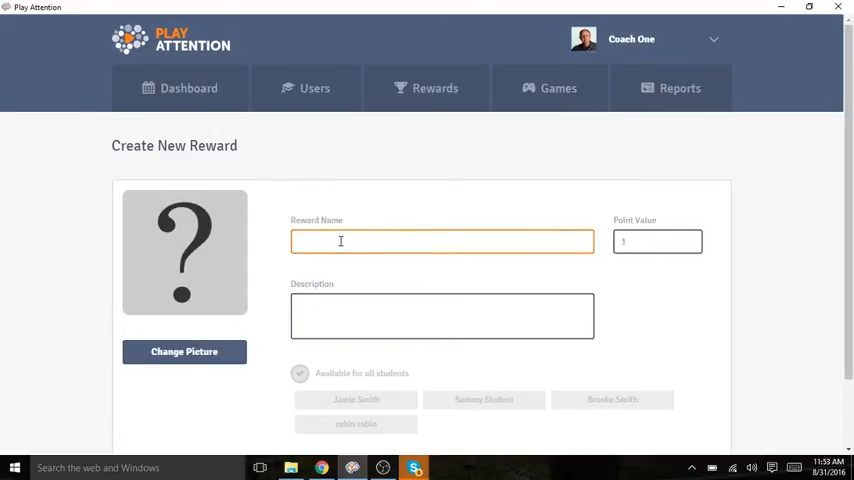
mouse_move(370, 276)
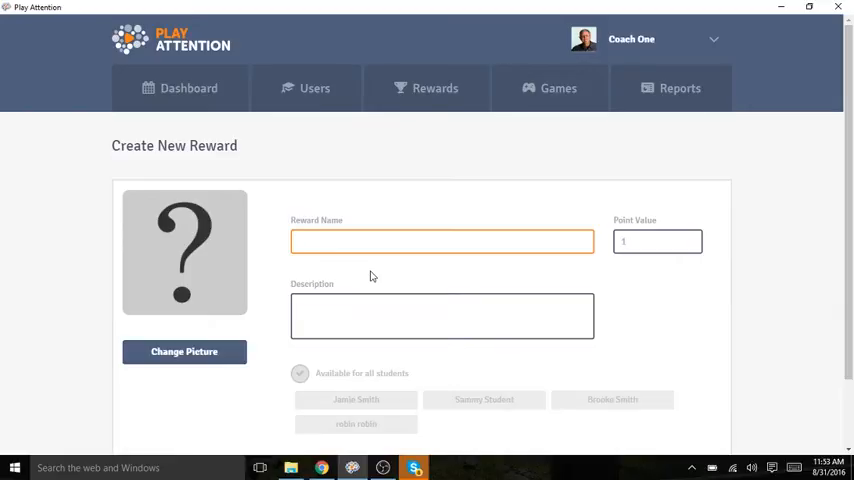
text(Extra)
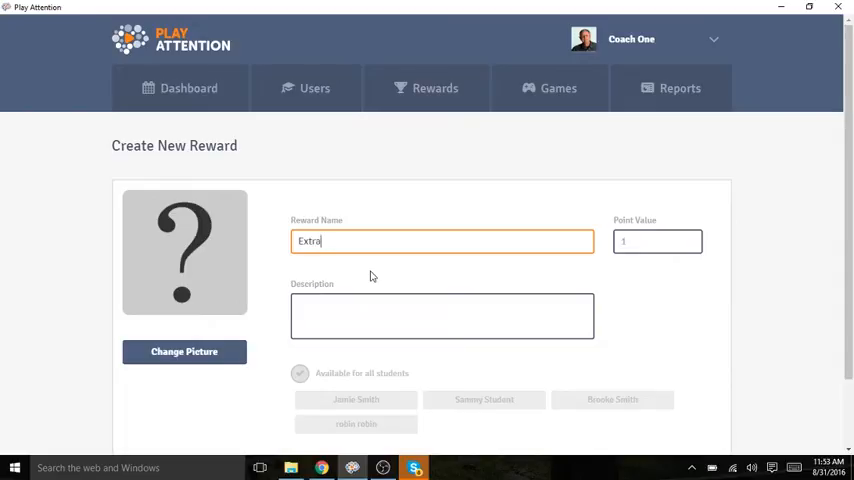
text(Com)
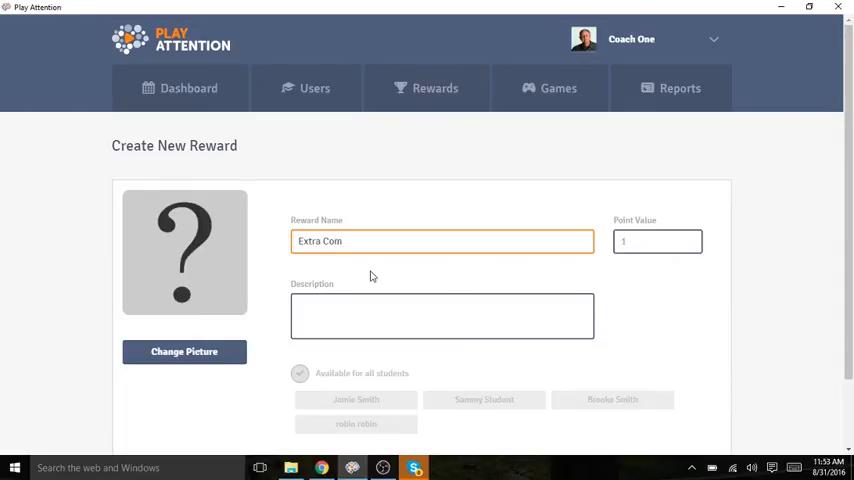
text(puter Time)
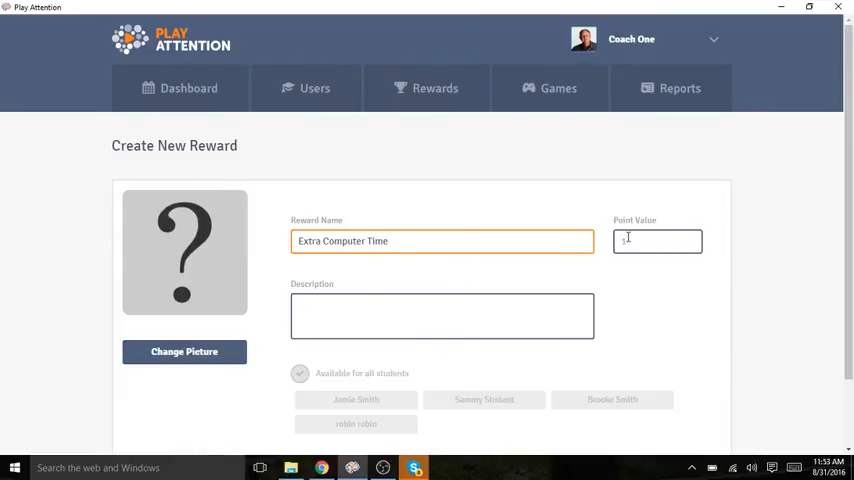
text(15)
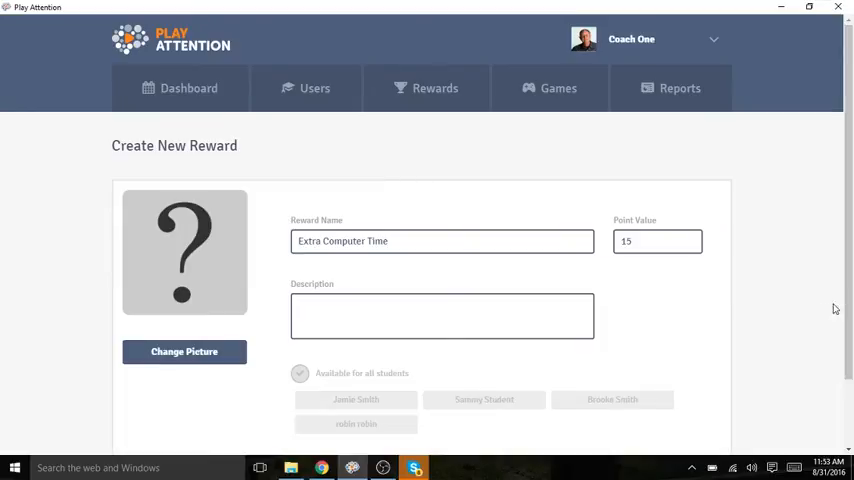
mouse_move(840, 308)
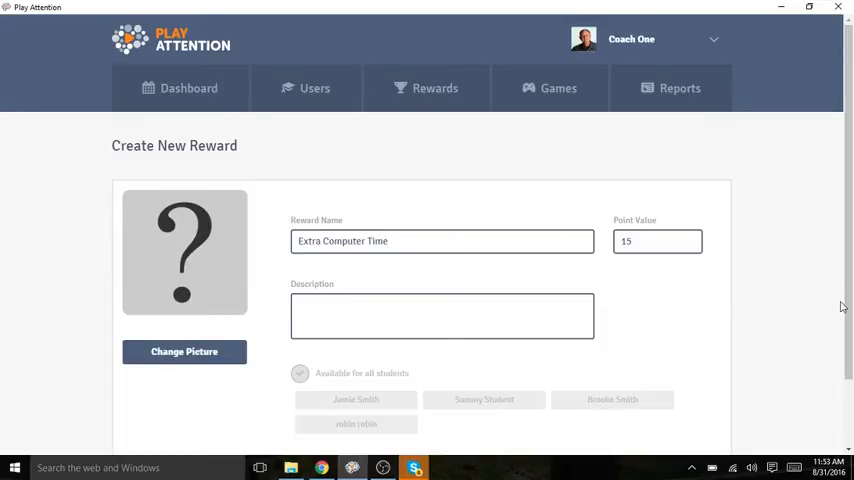
Describe it as '20 extra minutes on computer after homework'.
text(20)
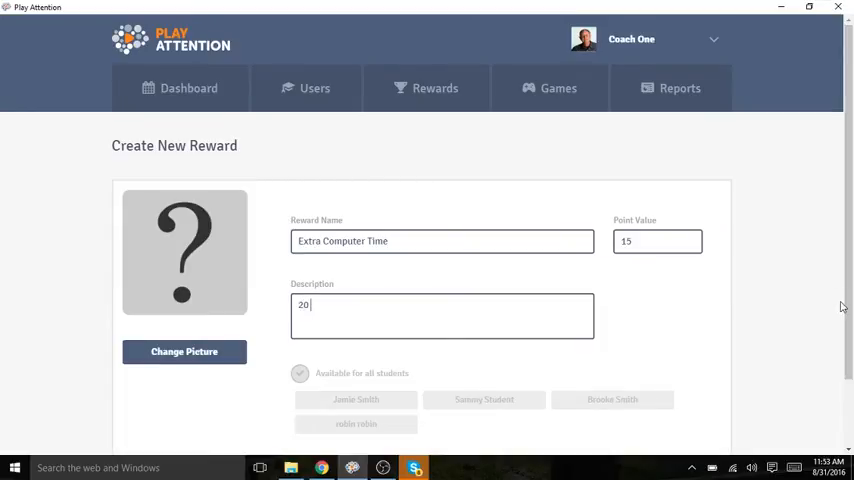
text(ext)
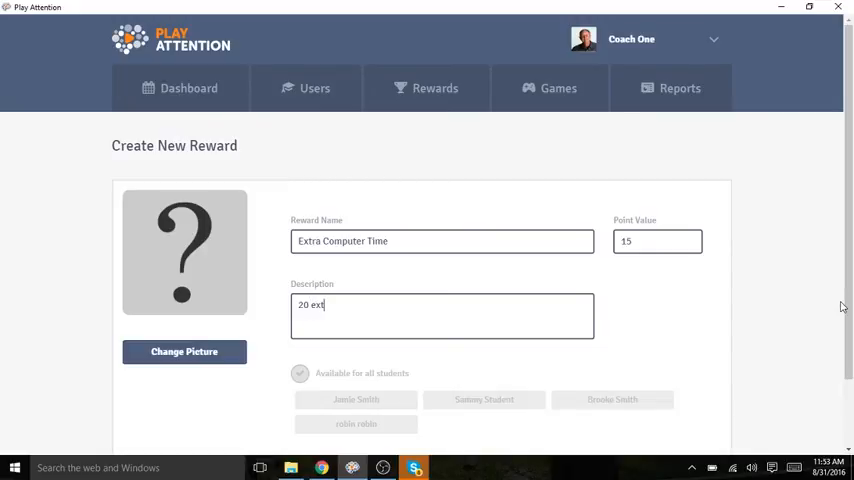
text(ra minu)
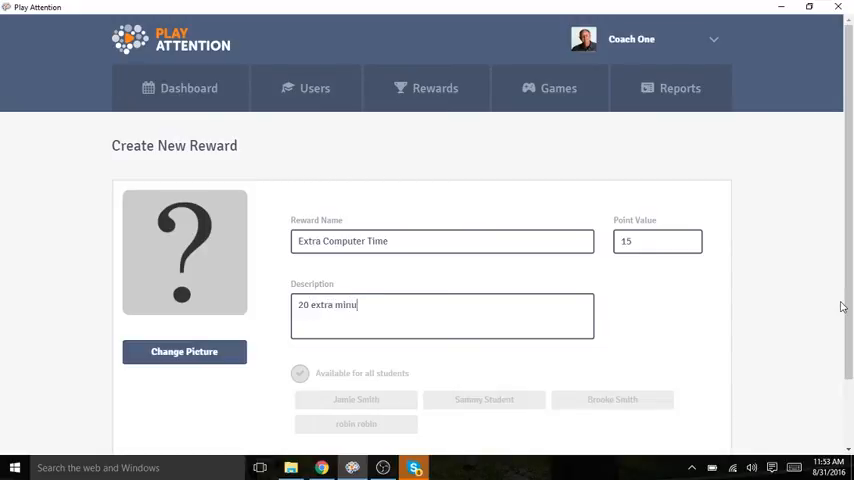
text(tes on compu)
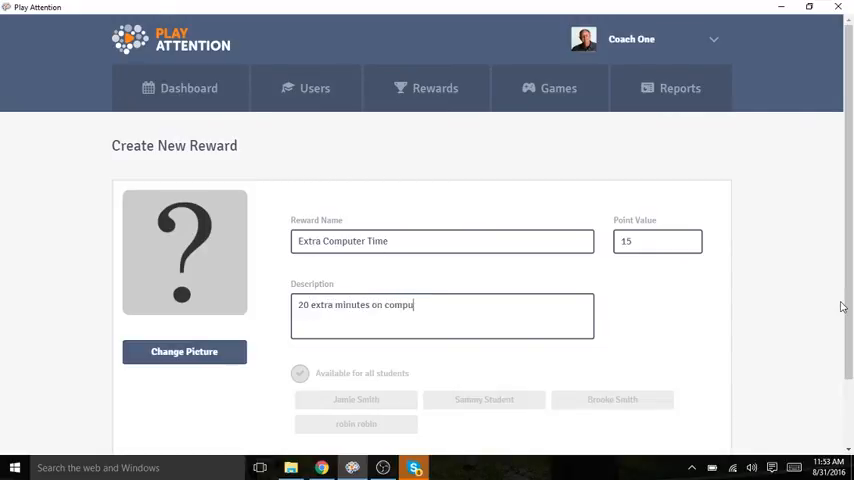
text(ter after home)
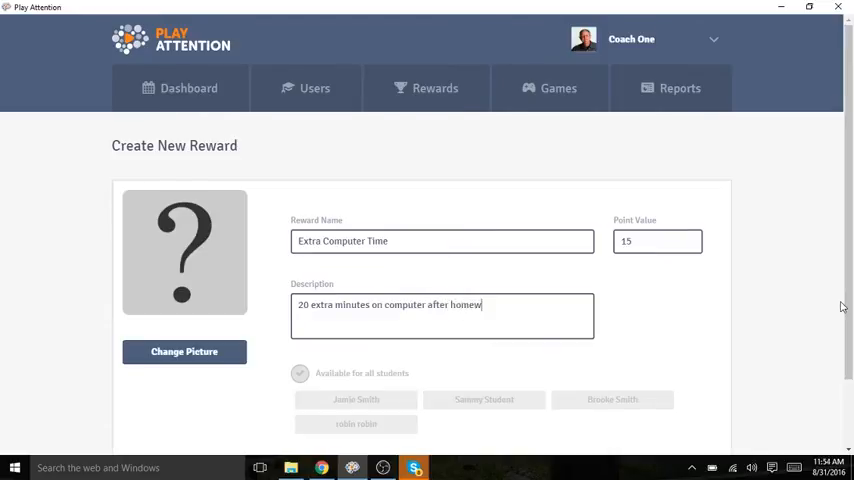
text(work)
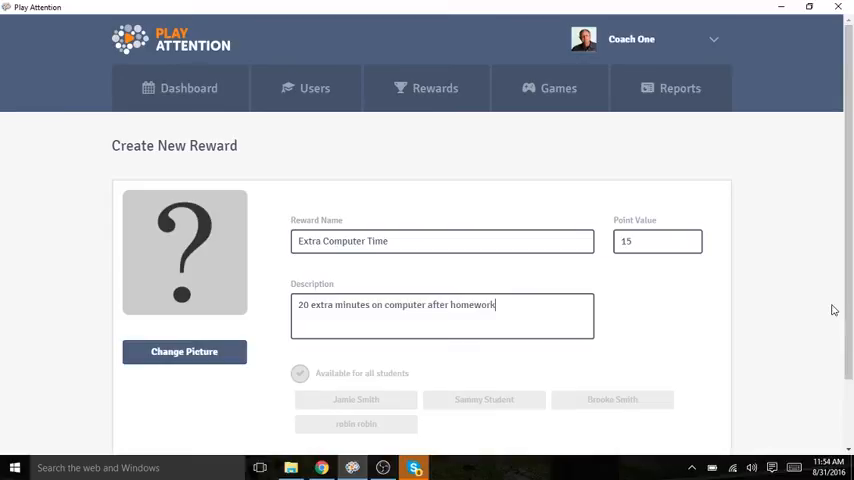
Limit the reward to the chosen students, give it the laptop picture, and save it.
scroll(down, 3)
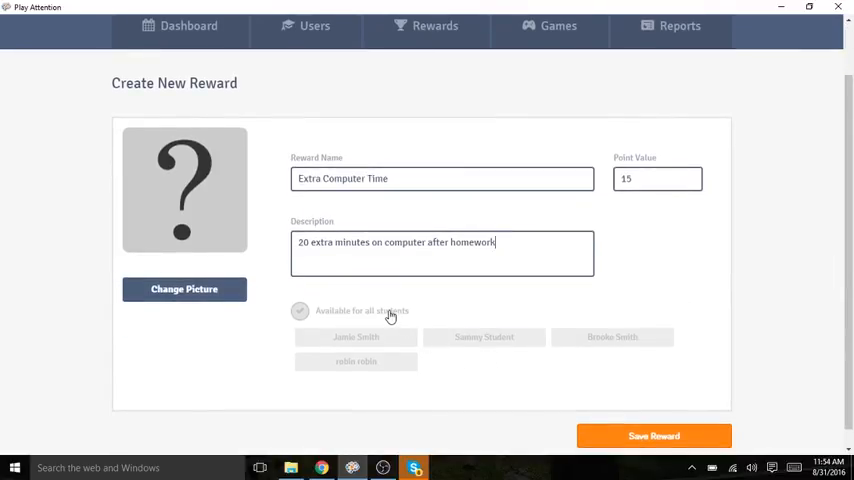
click(300, 312)
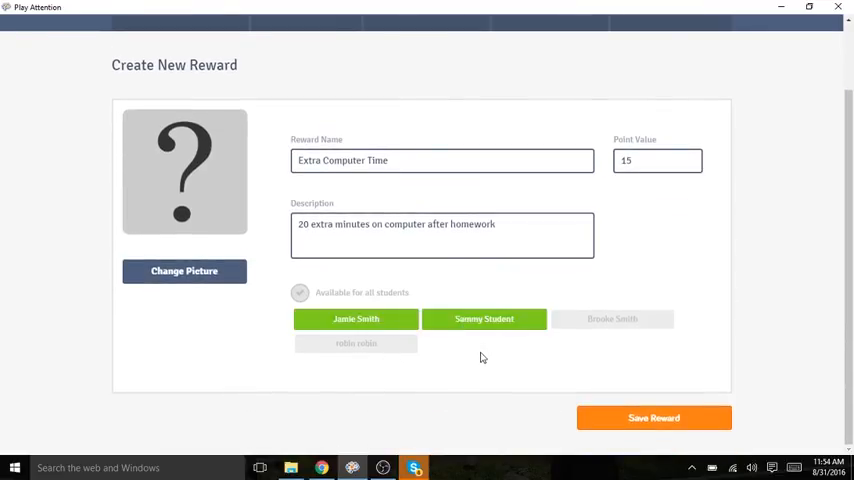
click(612, 318)
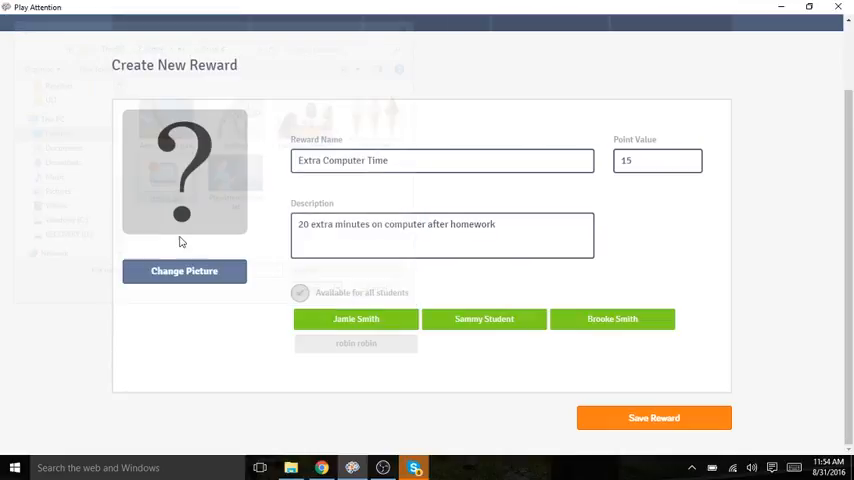
click(184, 270)
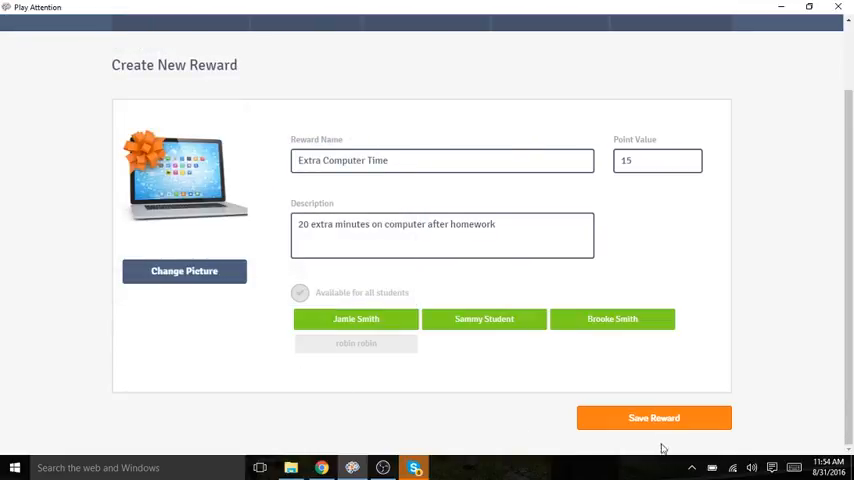
click(652, 418)
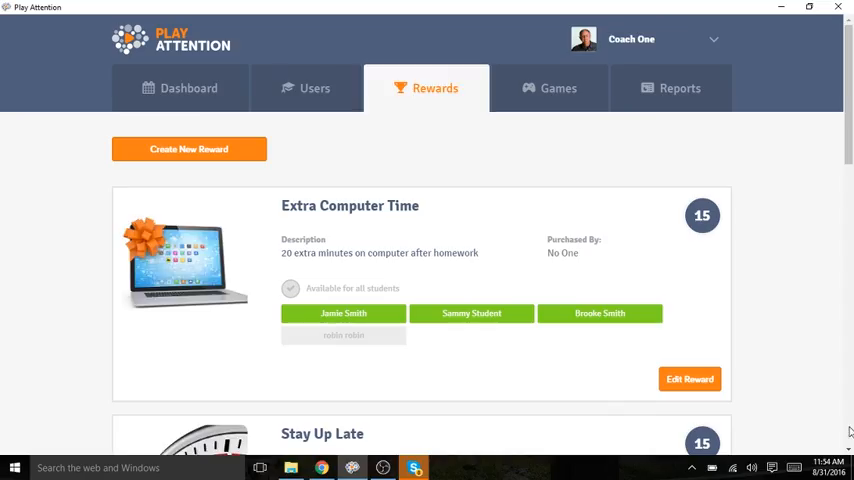
Open the Extra Computer Time reward card for editing.
scroll(down, 3)
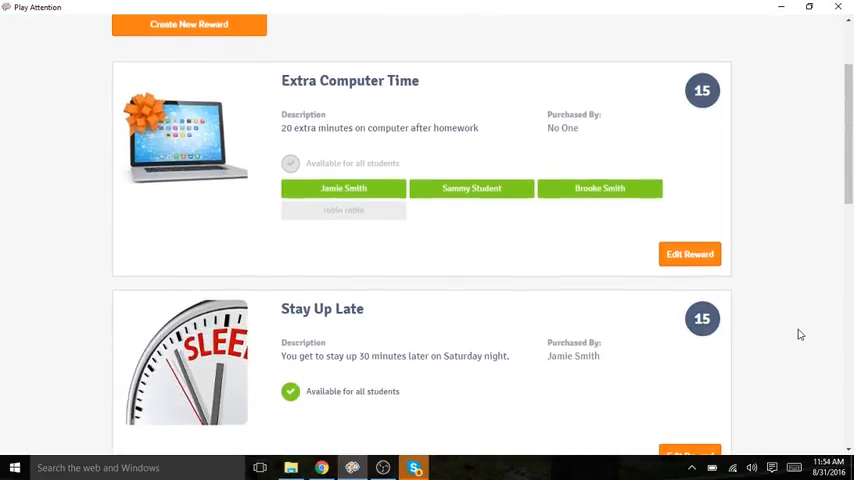
scroll(down, 3)
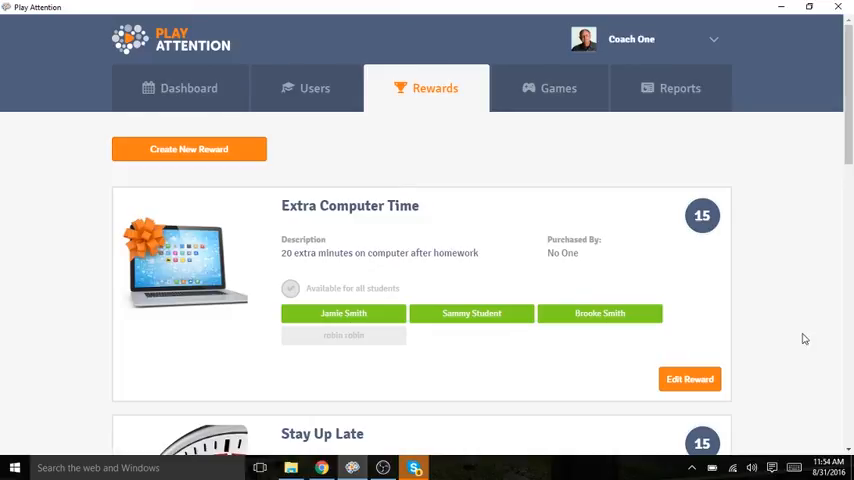
mouse_move(690, 384)
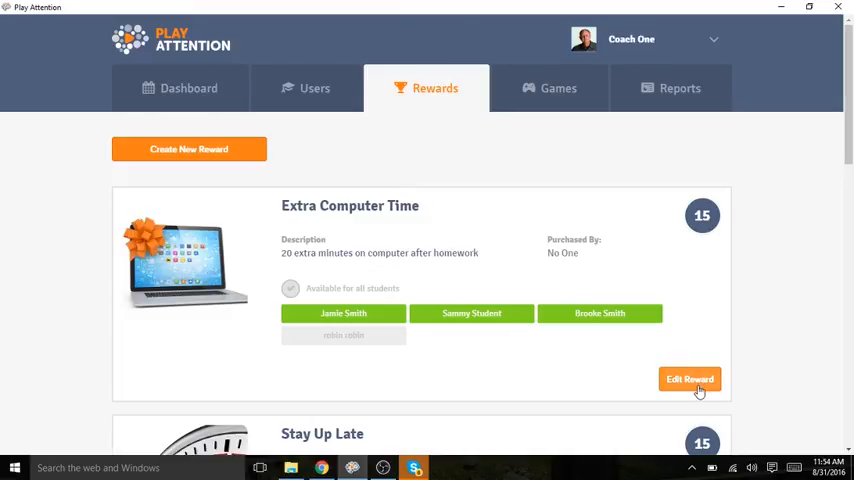
click(688, 380)
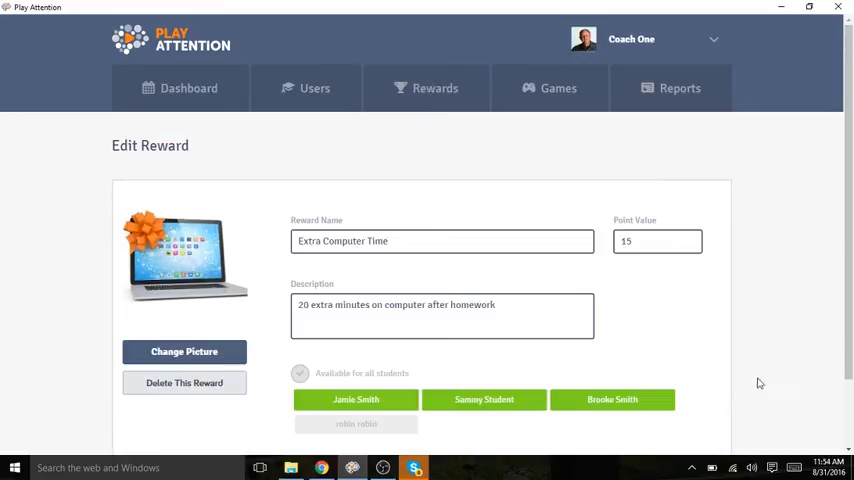